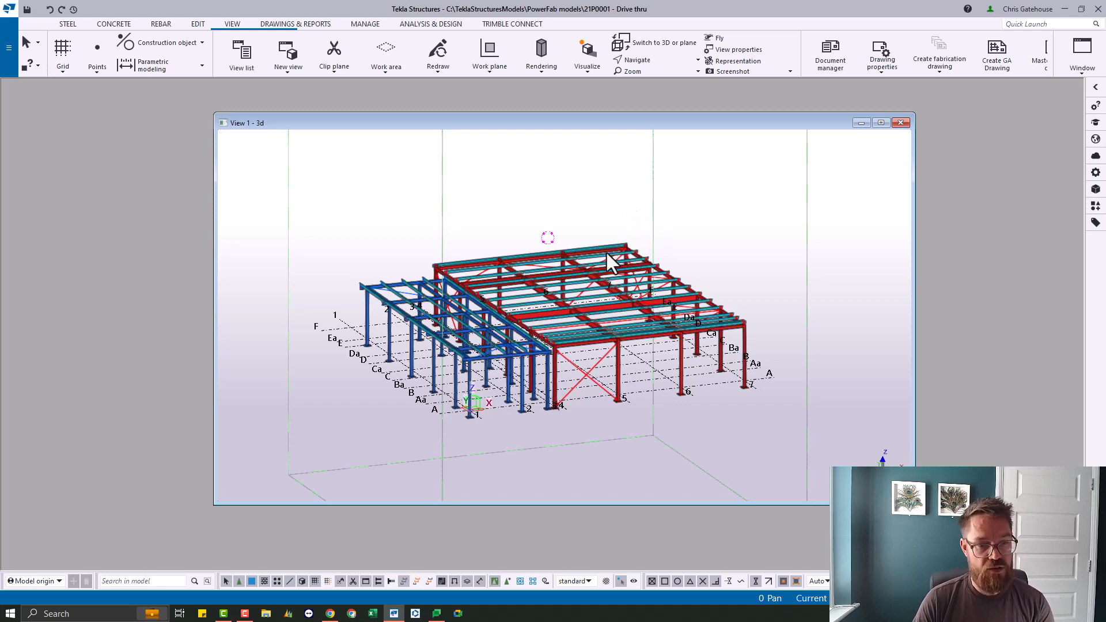
mouse_move(429, 132)
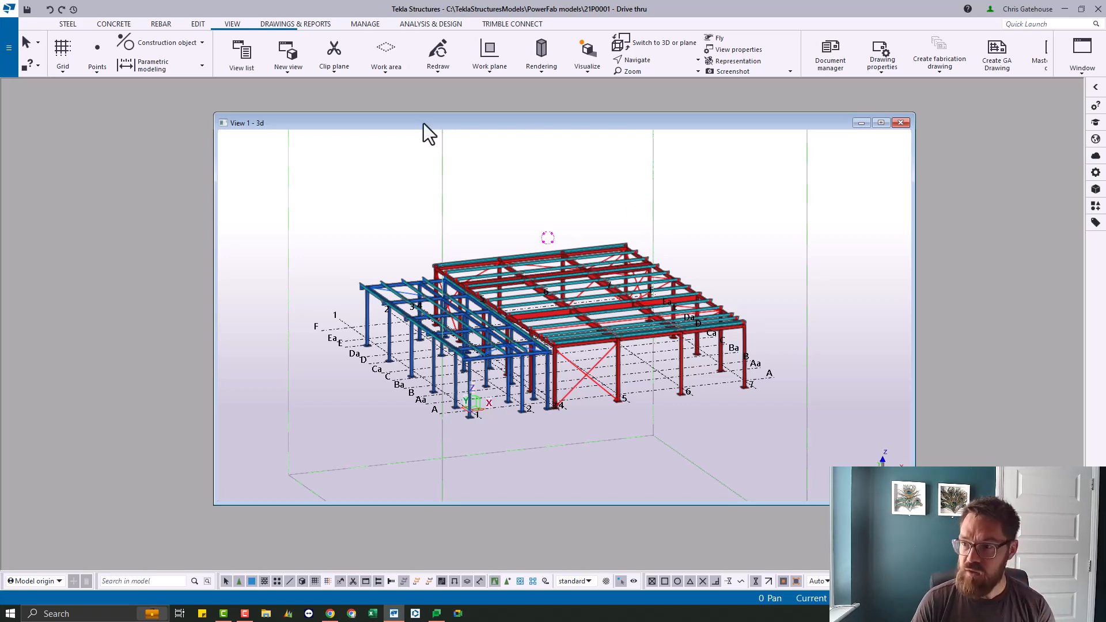
mouse_move(331, 281)
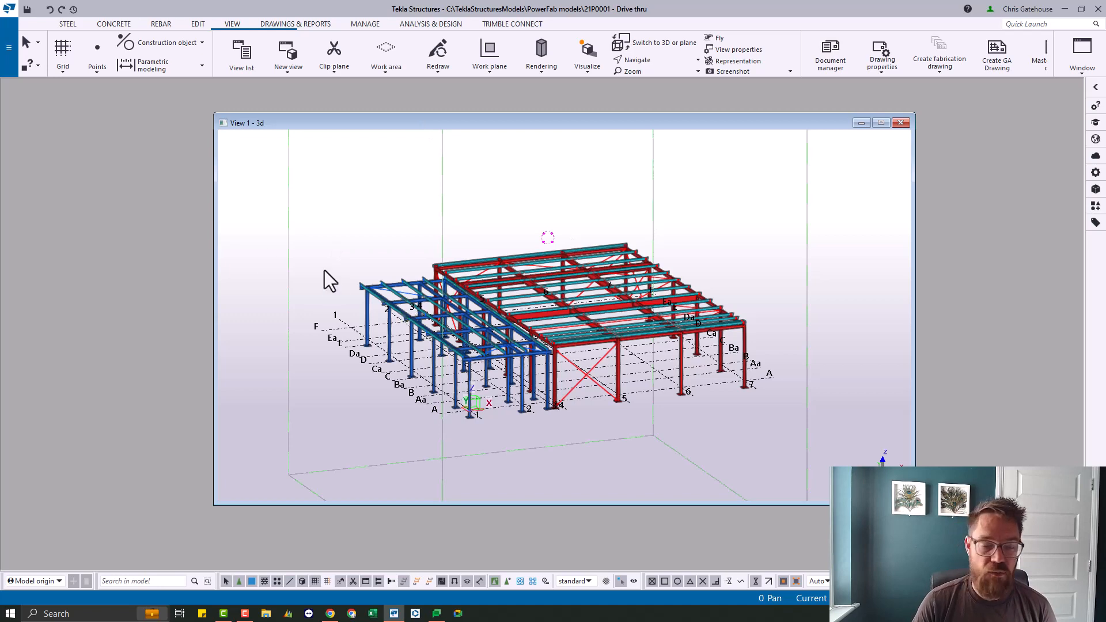
mouse_move(355, 252)
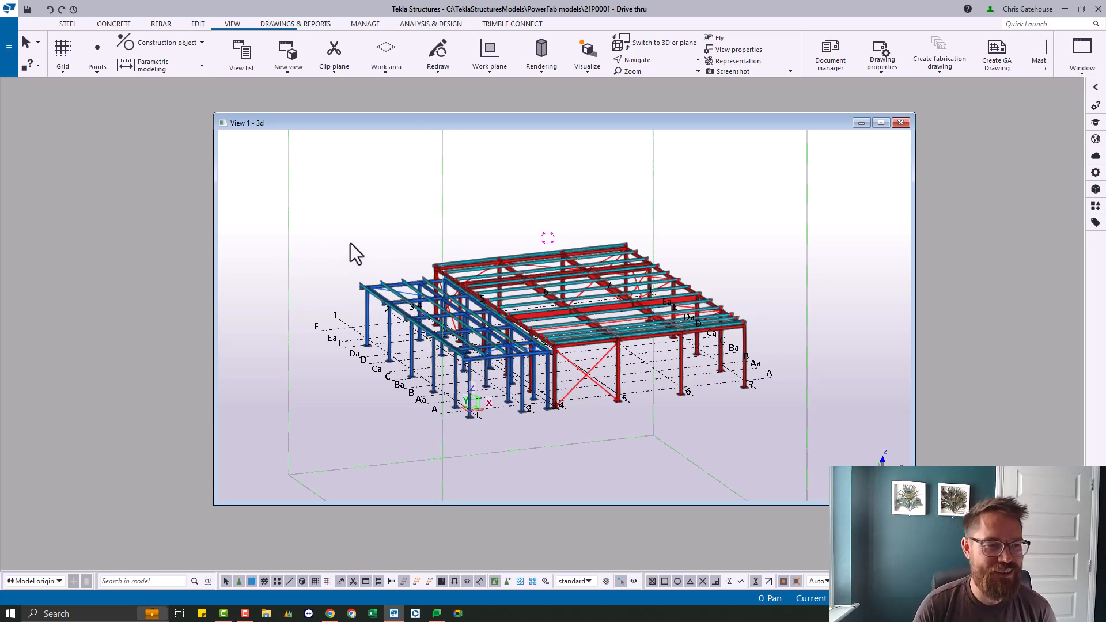
mouse_move(474, 252)
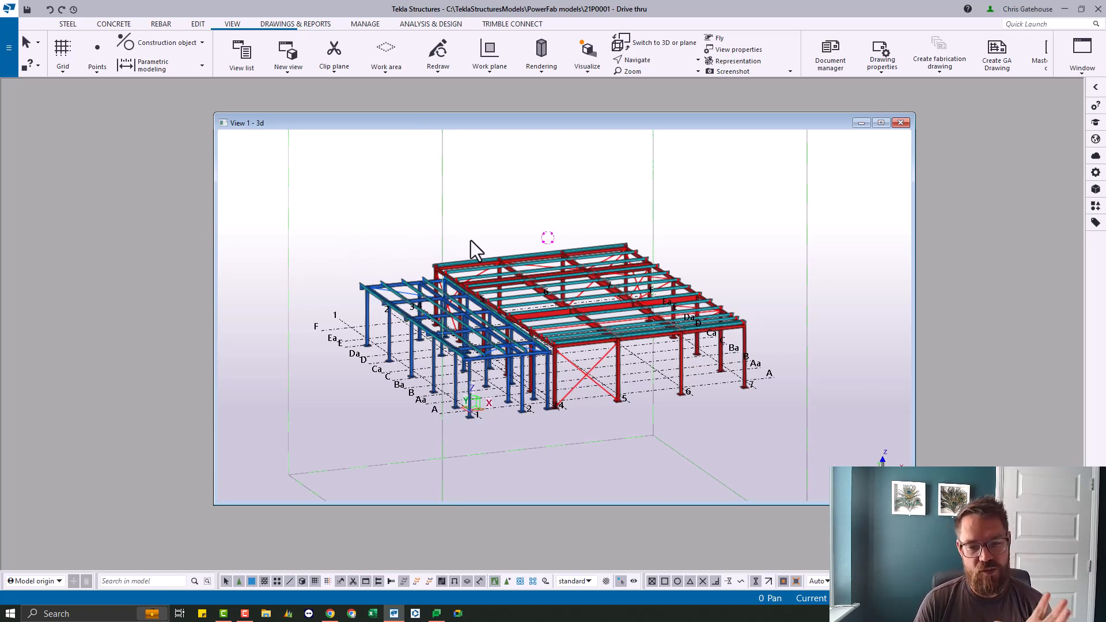
mouse_move(359, 208)
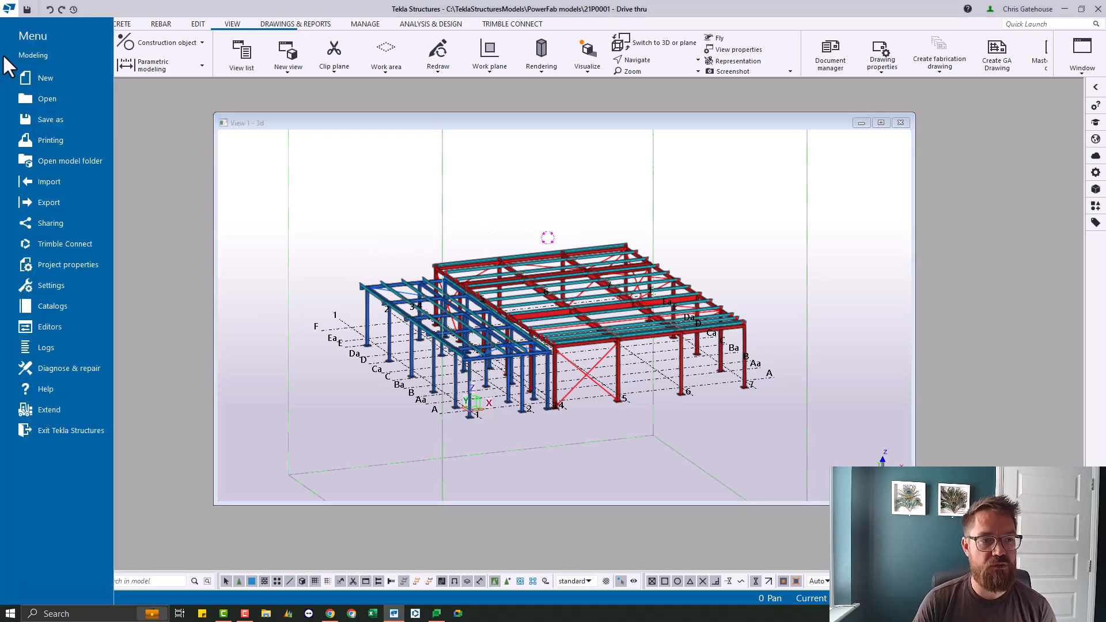
- Bring up the Export IFC dialog from the File > Export menu
left_click(49, 203)
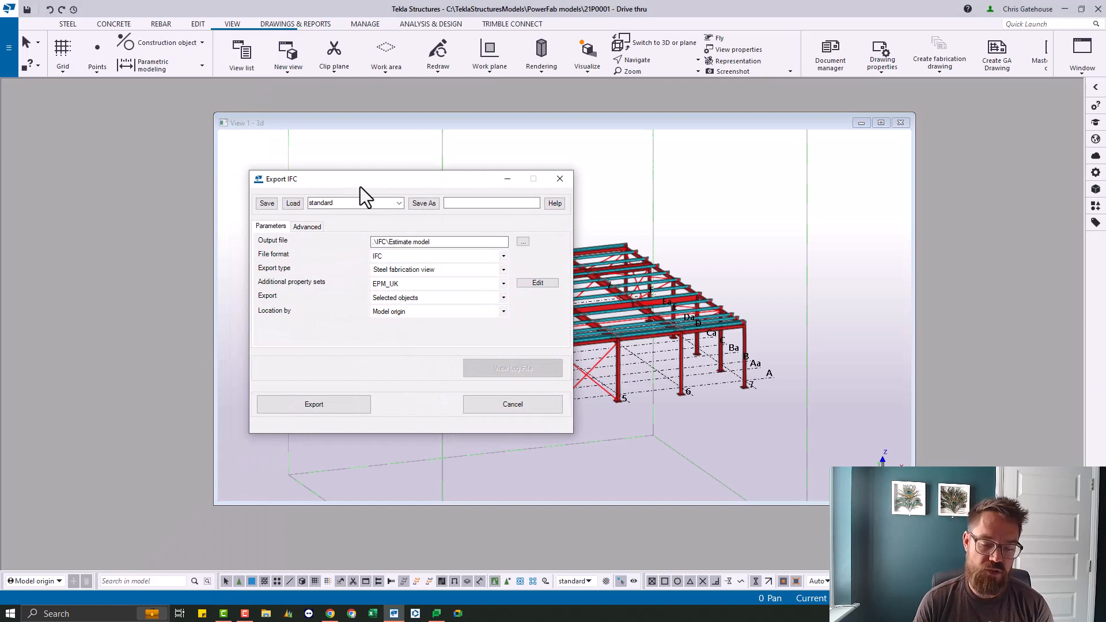
mouse_move(413, 205)
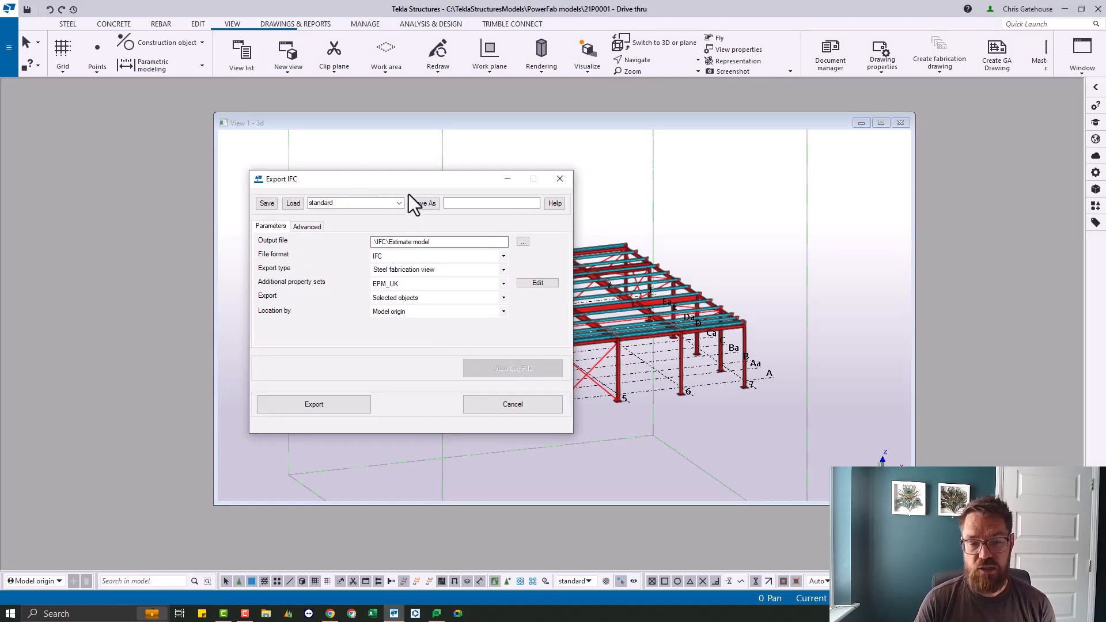
mouse_move(416, 205)
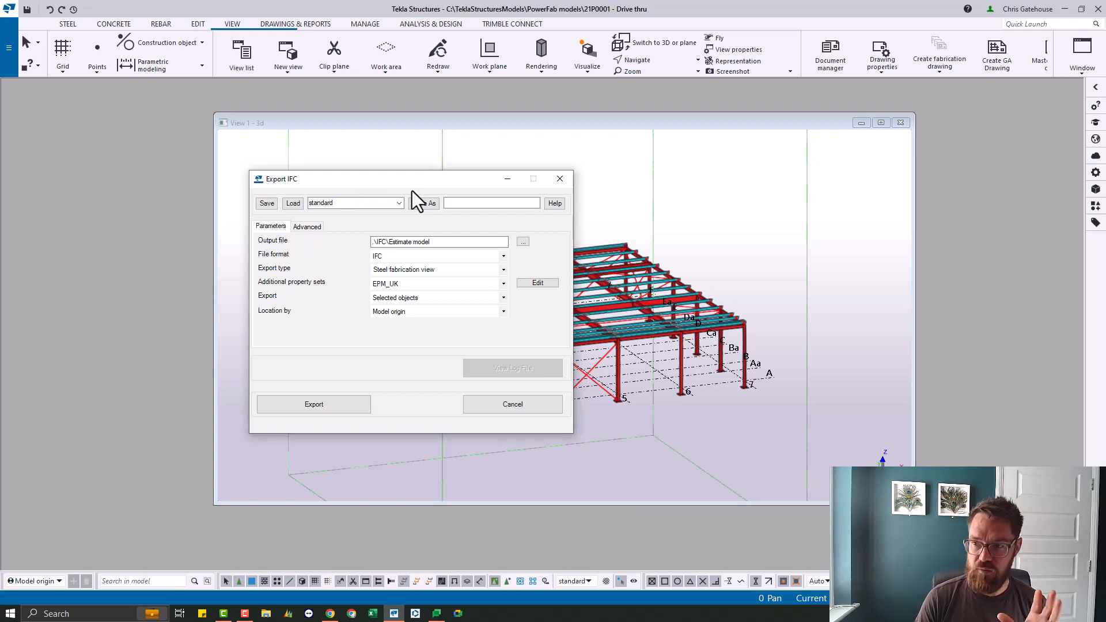
- Load the Esti_modelling saved settings and list the available export types
left_click(399, 203)
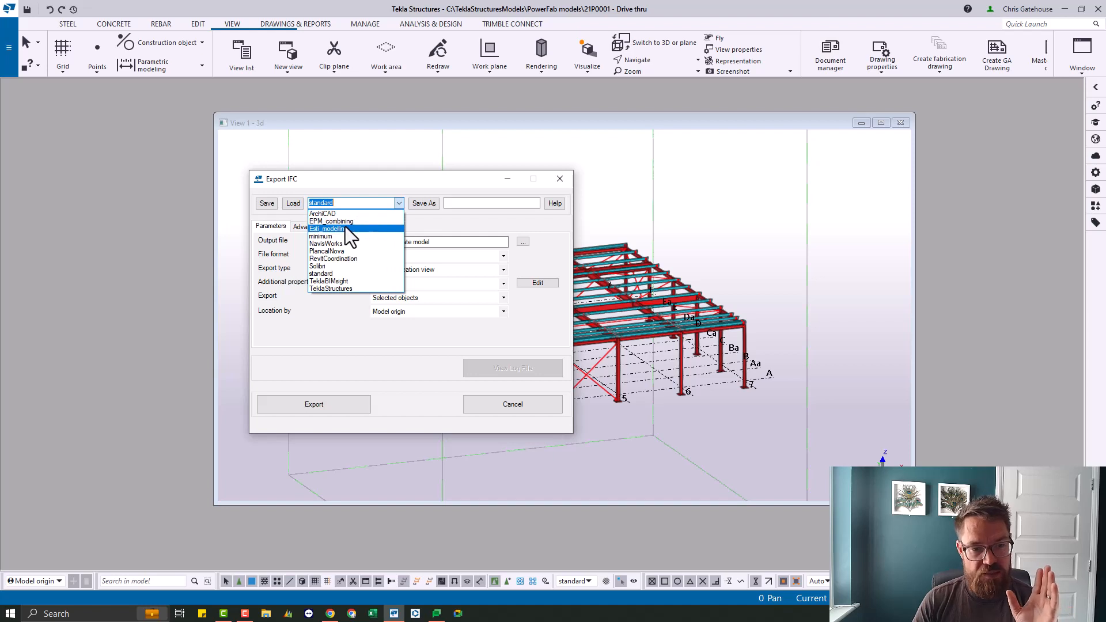
mouse_move(345, 215)
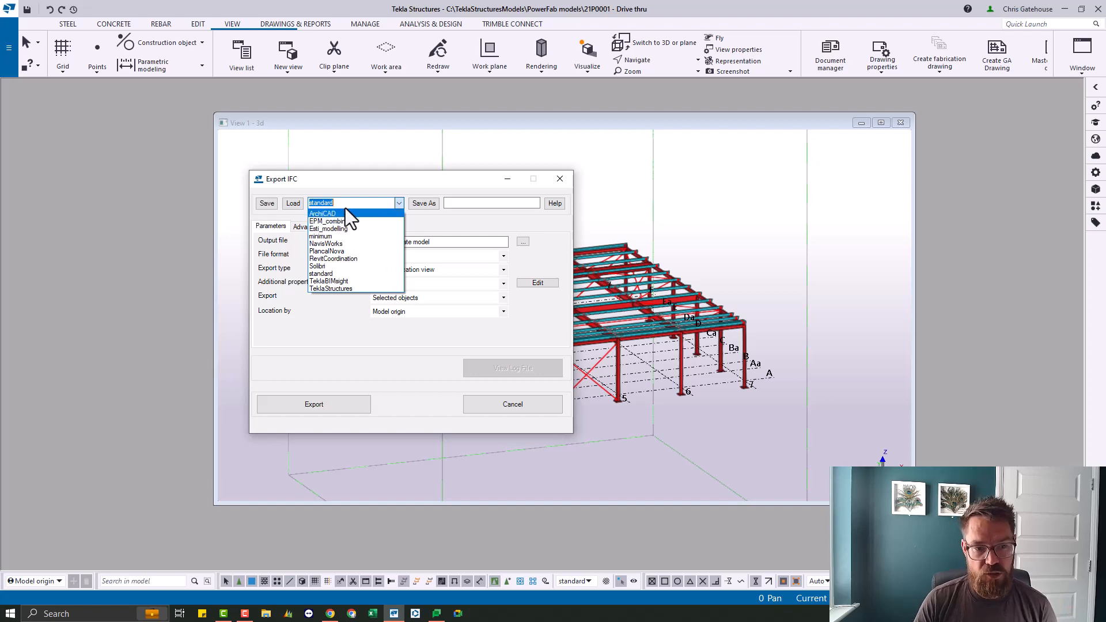
left_click(329, 228)
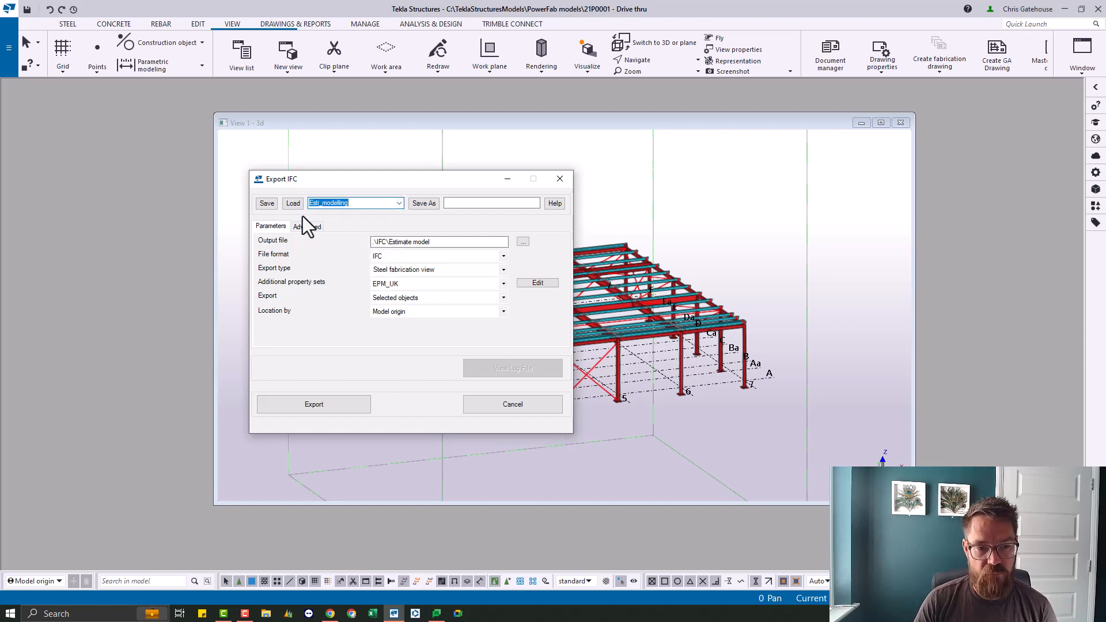
left_click(292, 203)
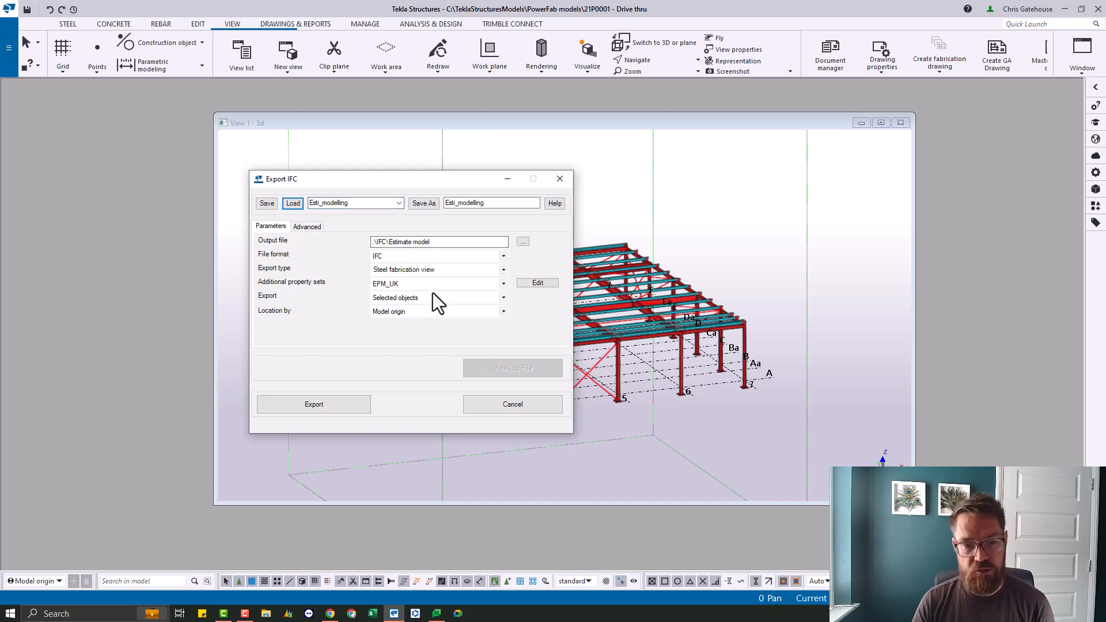
left_click(504, 270)
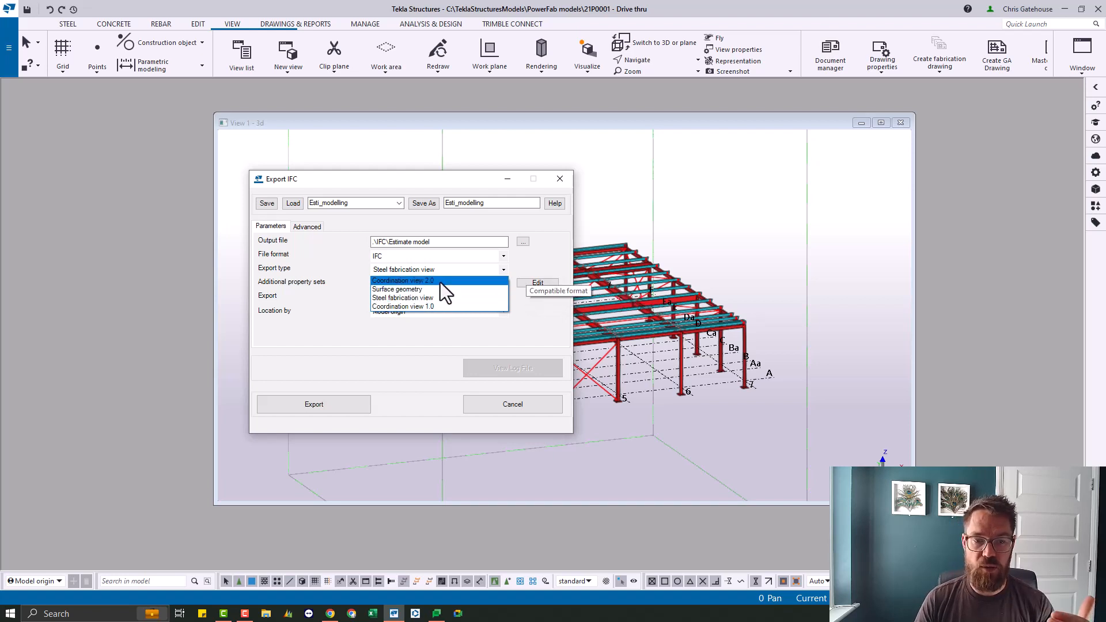
mouse_move(397, 289)
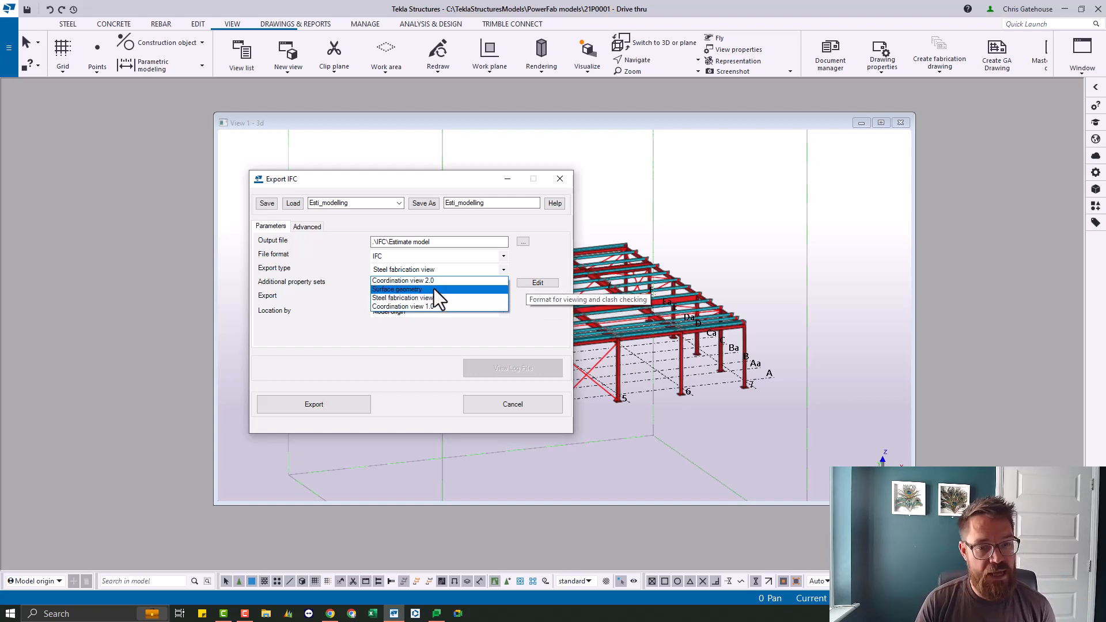
- Keep Steel fabrication view as export type and list the additional property sets
left_click(403, 297)
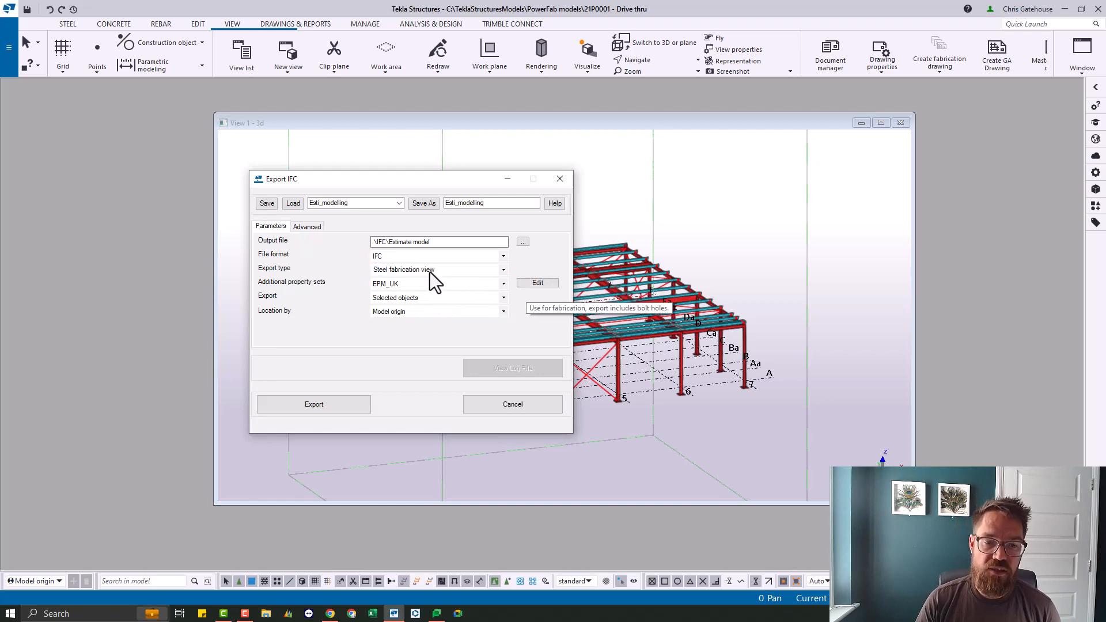
left_click(502, 283)
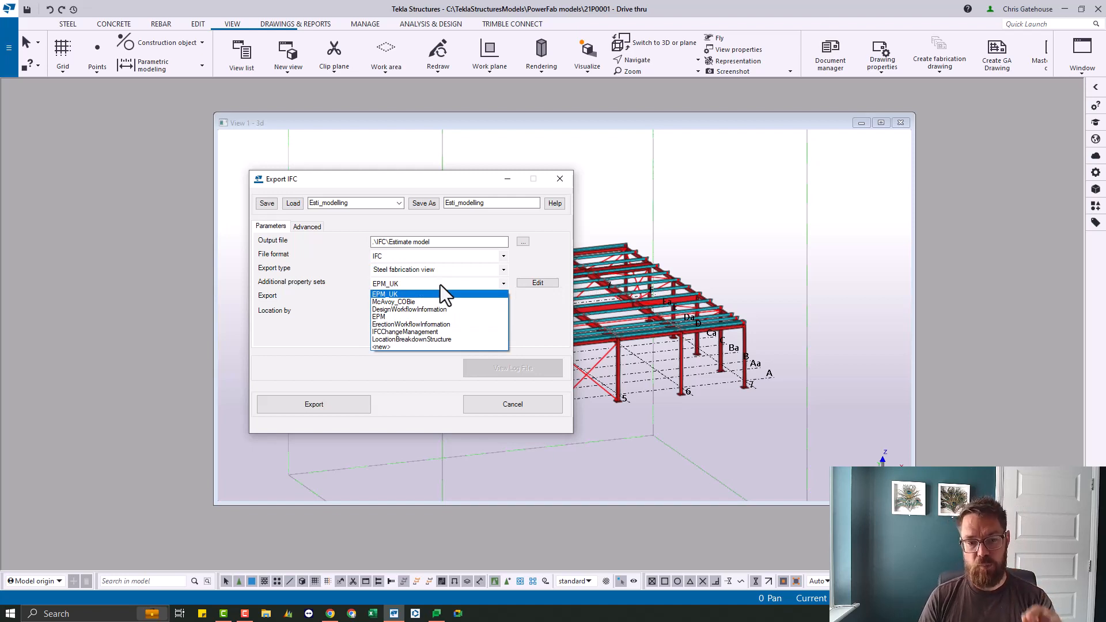
- Choose EPM_UK as the additional property set and bring up its definitions for editing
left_click(384, 283)
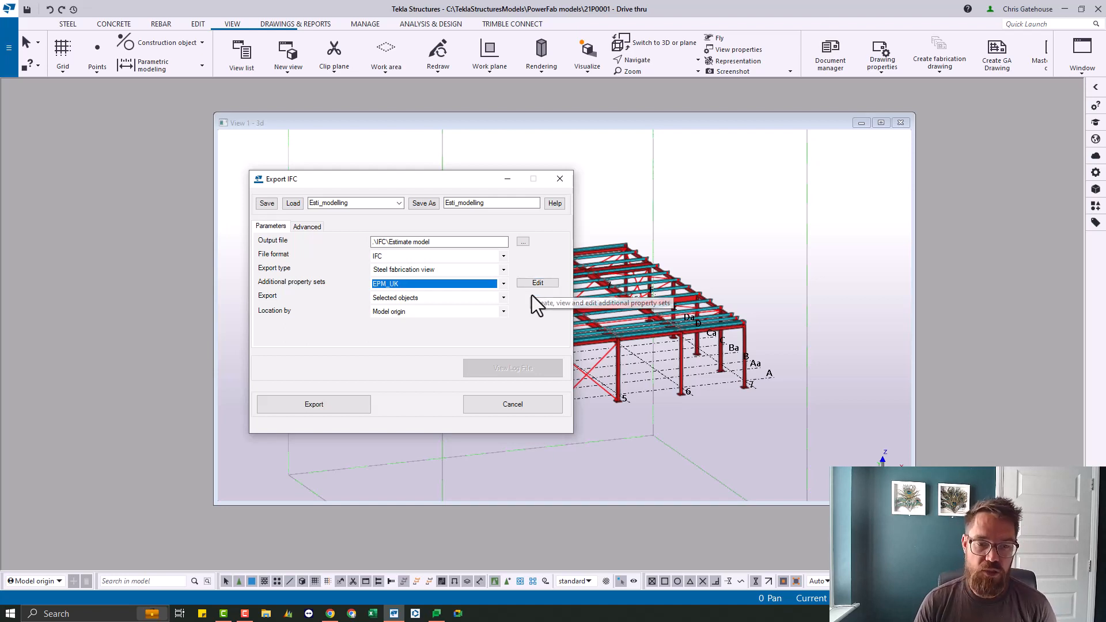
mouse_move(539, 307)
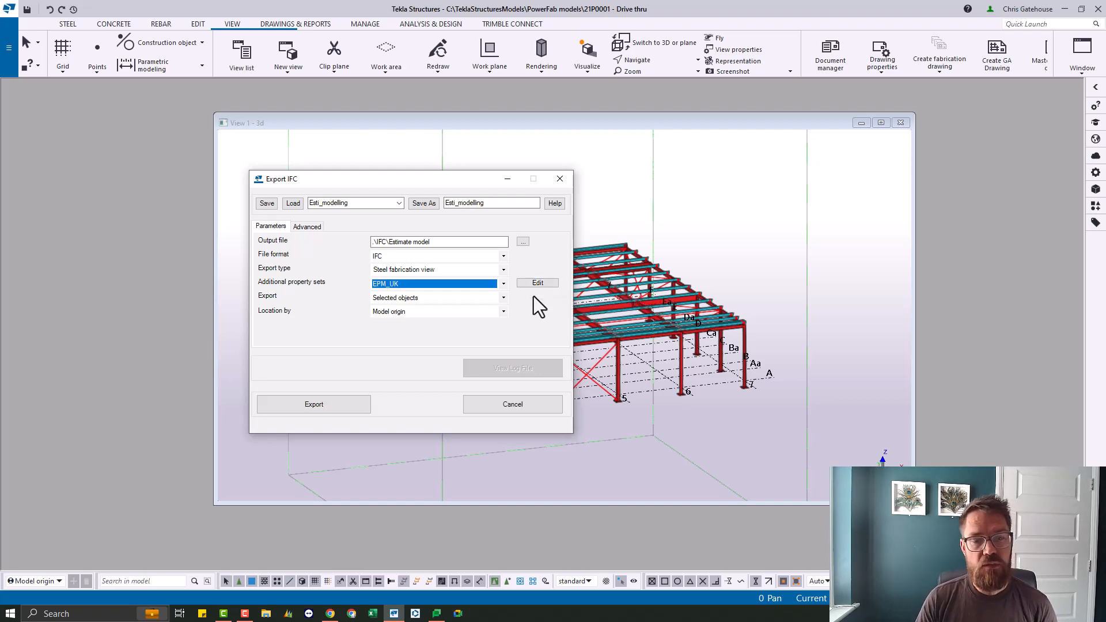
left_click(538, 283)
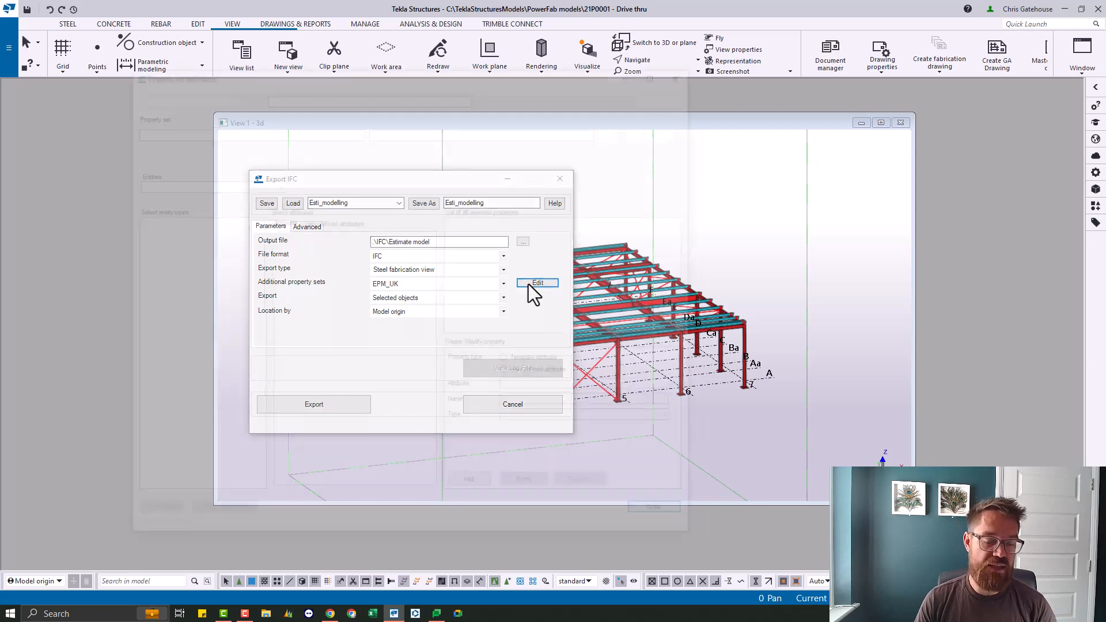
- Review the EPM_UK selected properties (assembly name, lot) and close the definitions dialog
left_click(538, 283)
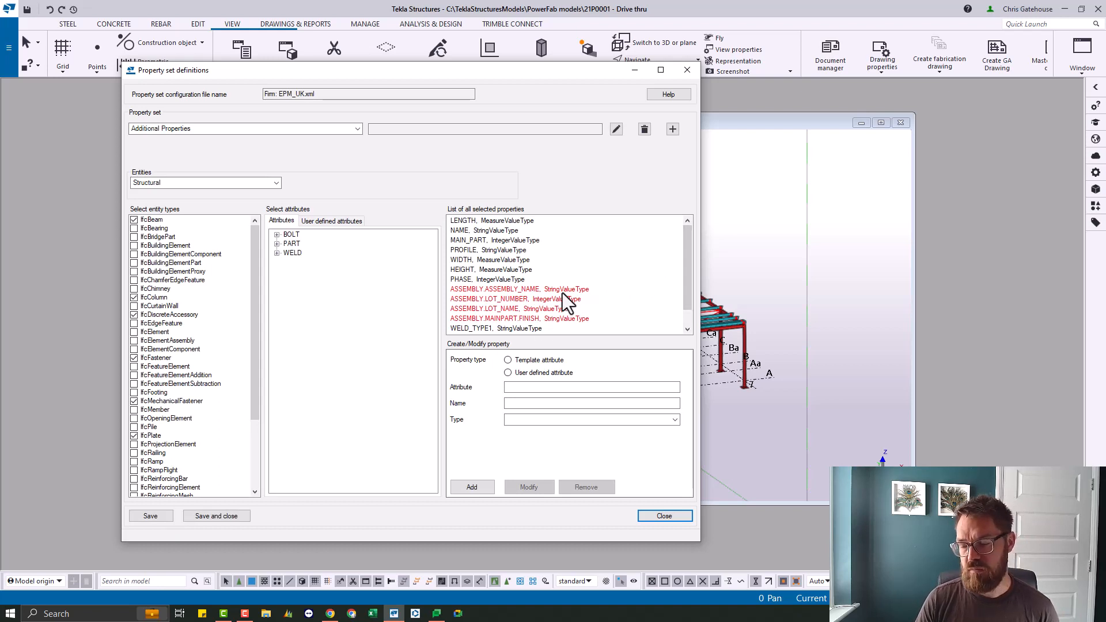
scroll("down", 3)
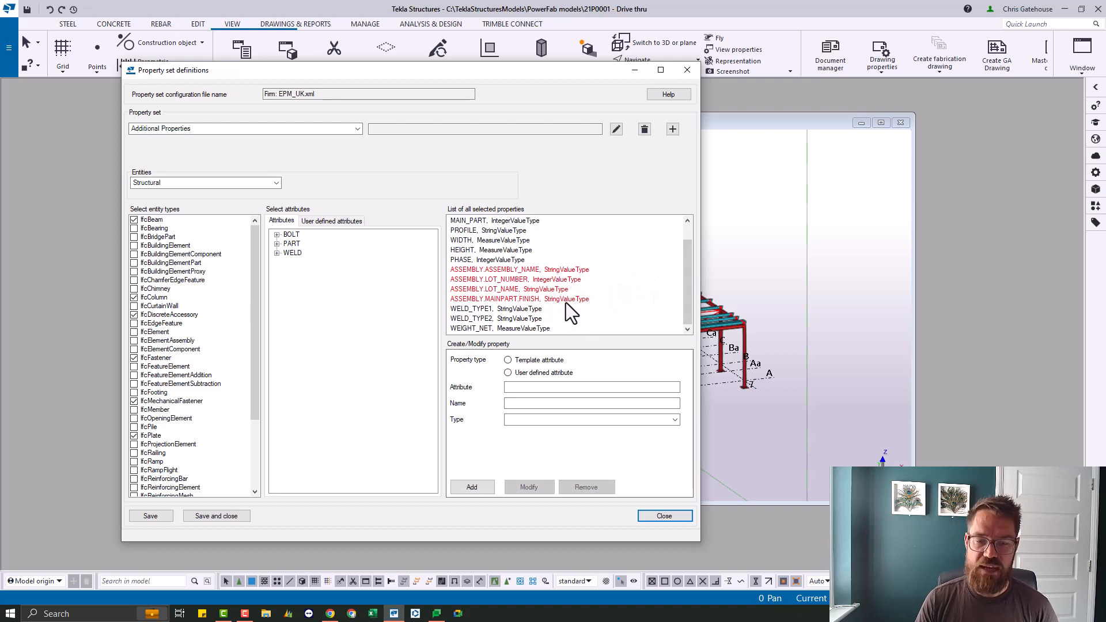
mouse_move(568, 313)
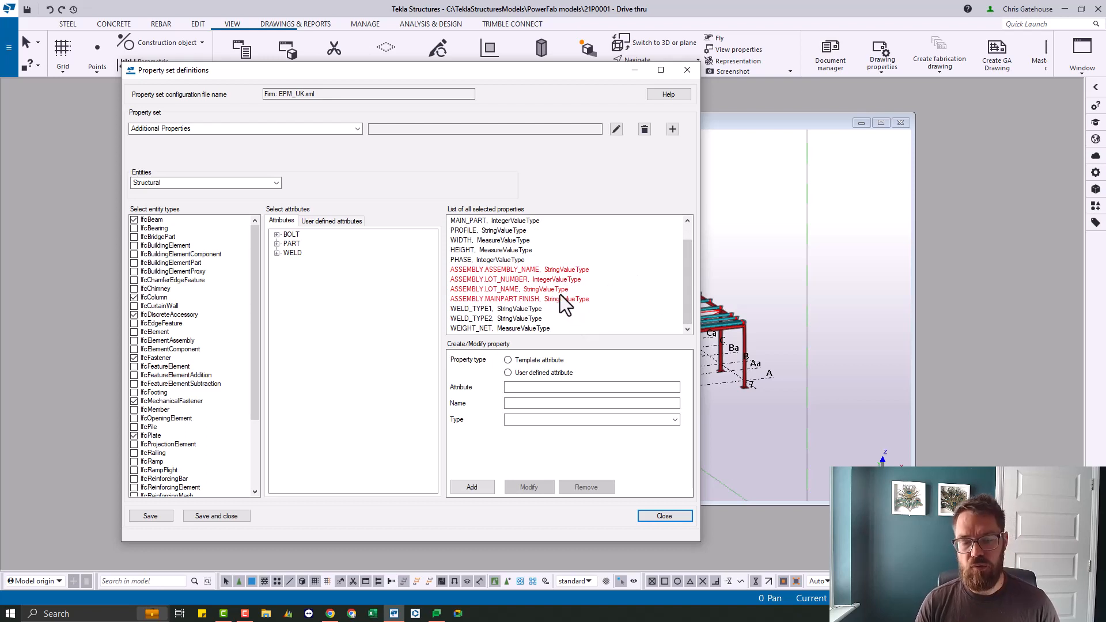
mouse_move(577, 293)
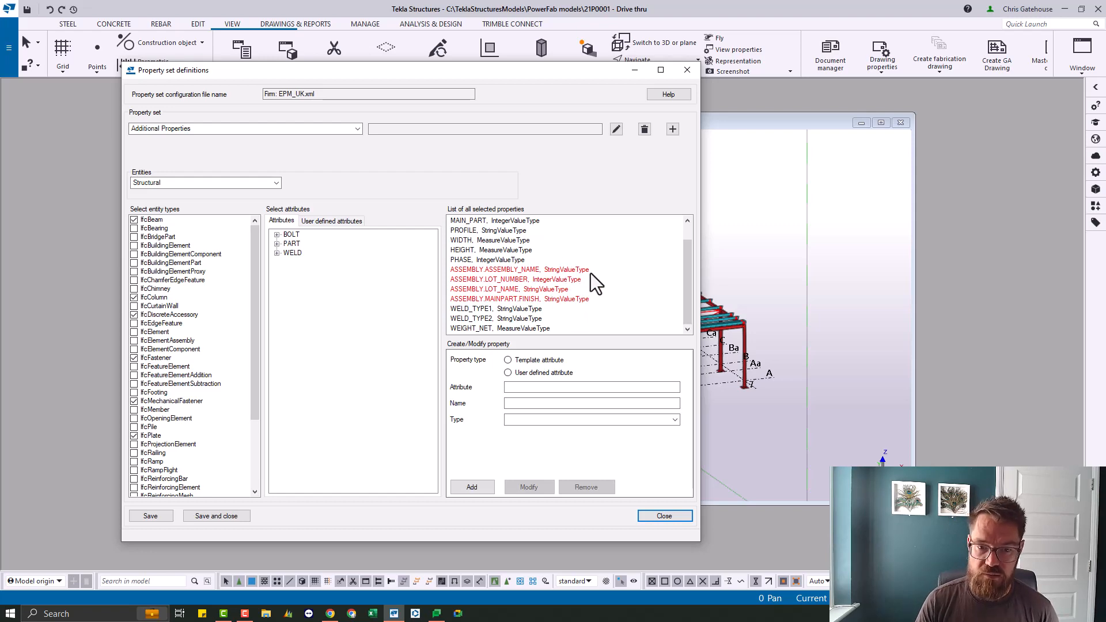
left_click(664, 516)
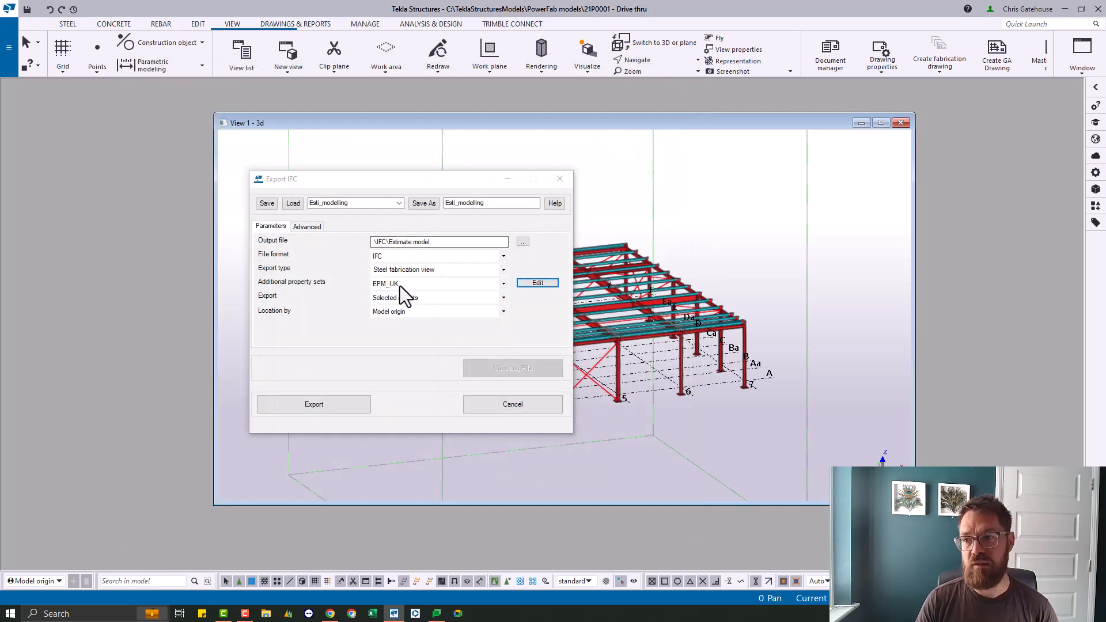
mouse_move(412, 293)
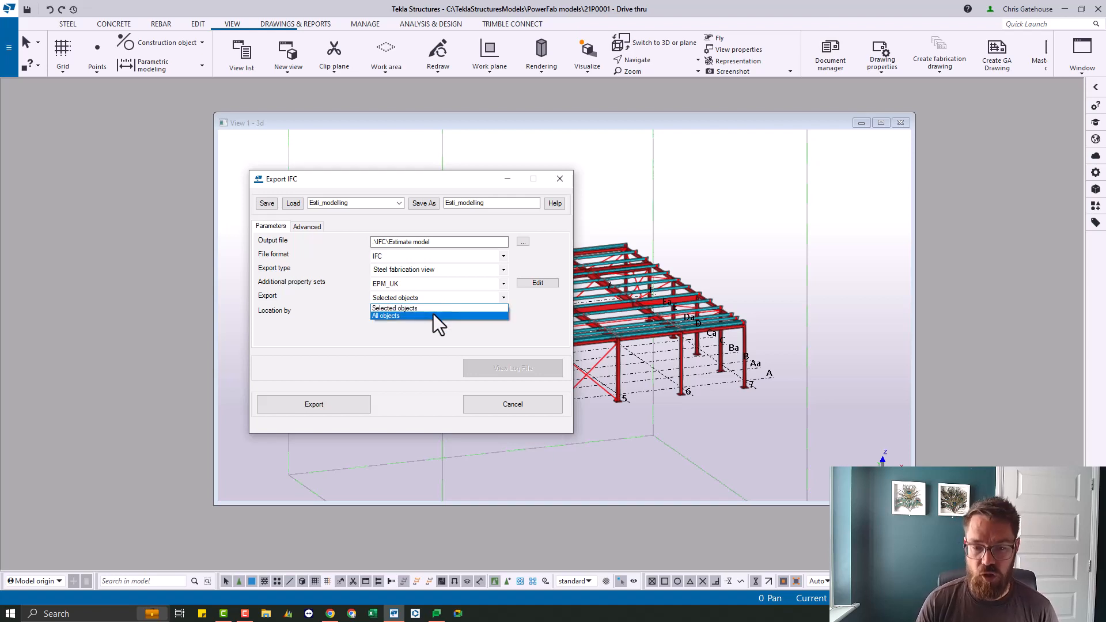
- Keep the export scope as Selected objects
left_click(396, 308)
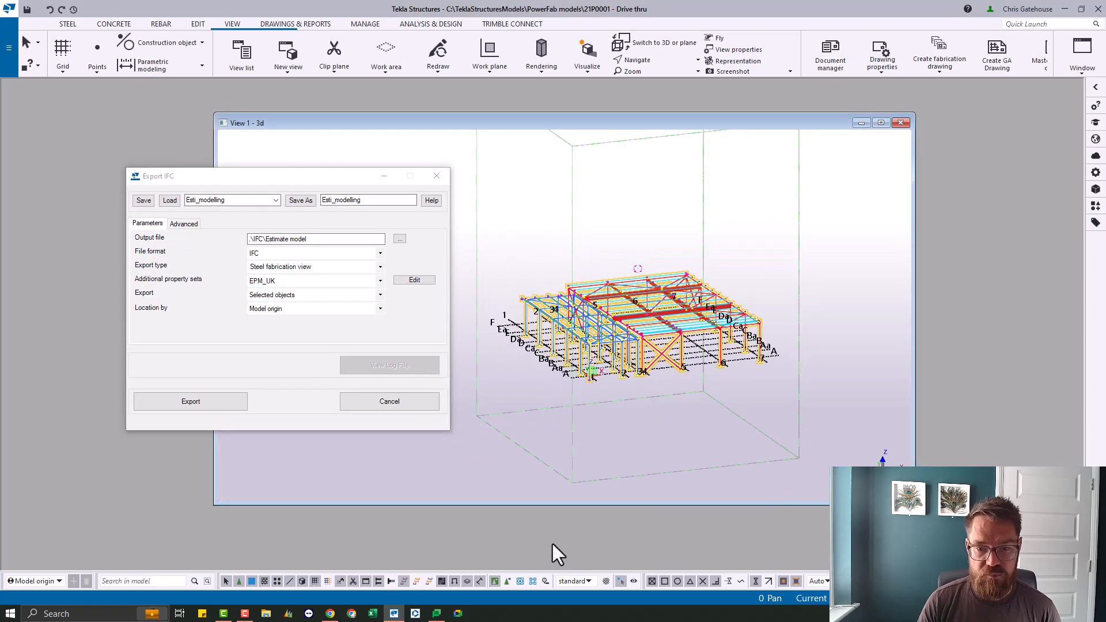
- Run the export, producing the IFC file with the export-complete report
left_click(190, 401)
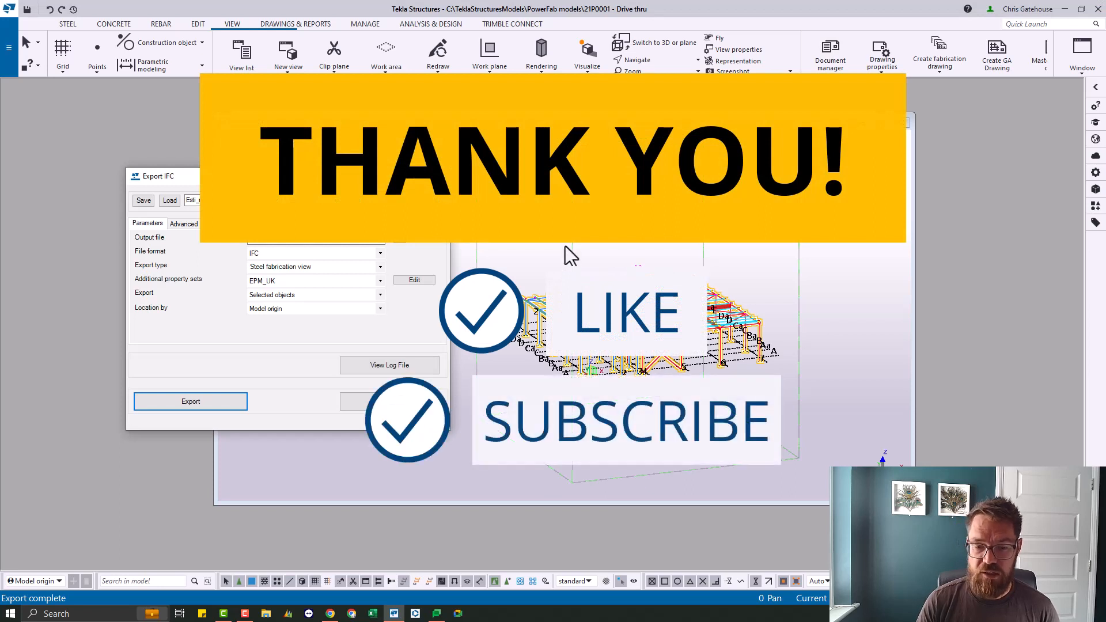
mouse_move(578, 249)
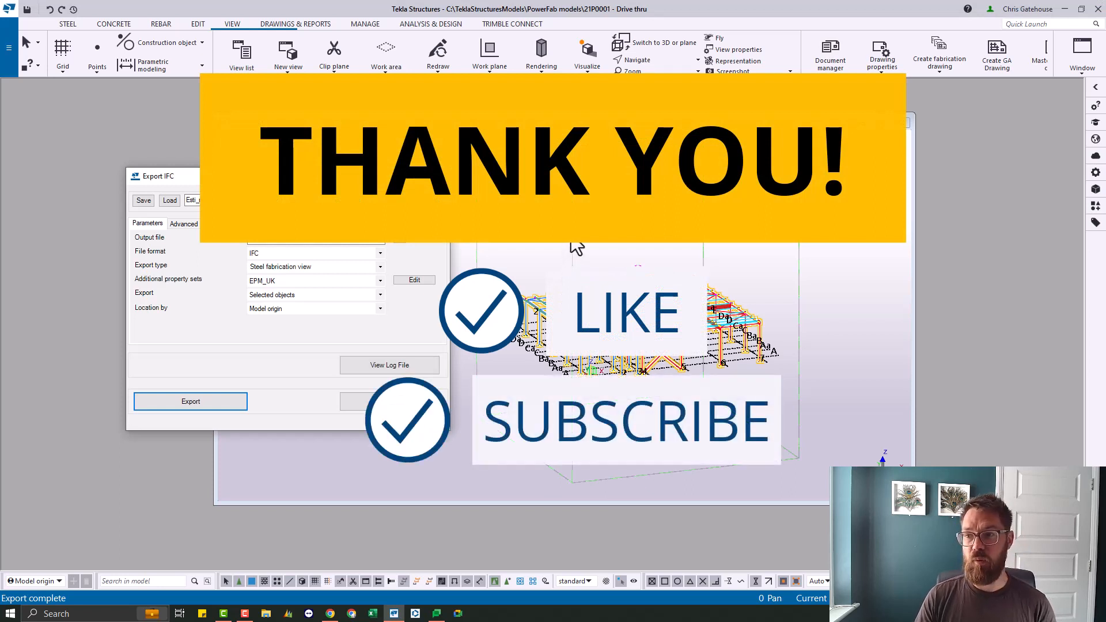